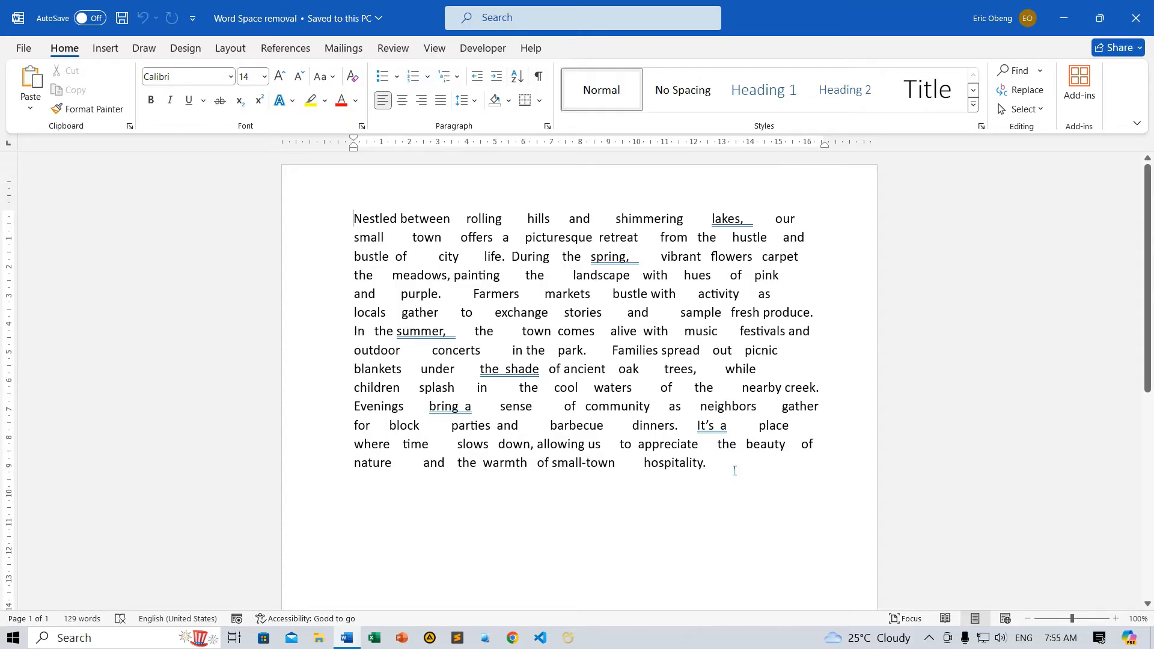
- Enter search pattern ( ){2,} and replacement \1 in Find and Replace (Ctrl+H)
right_click(347, 638)
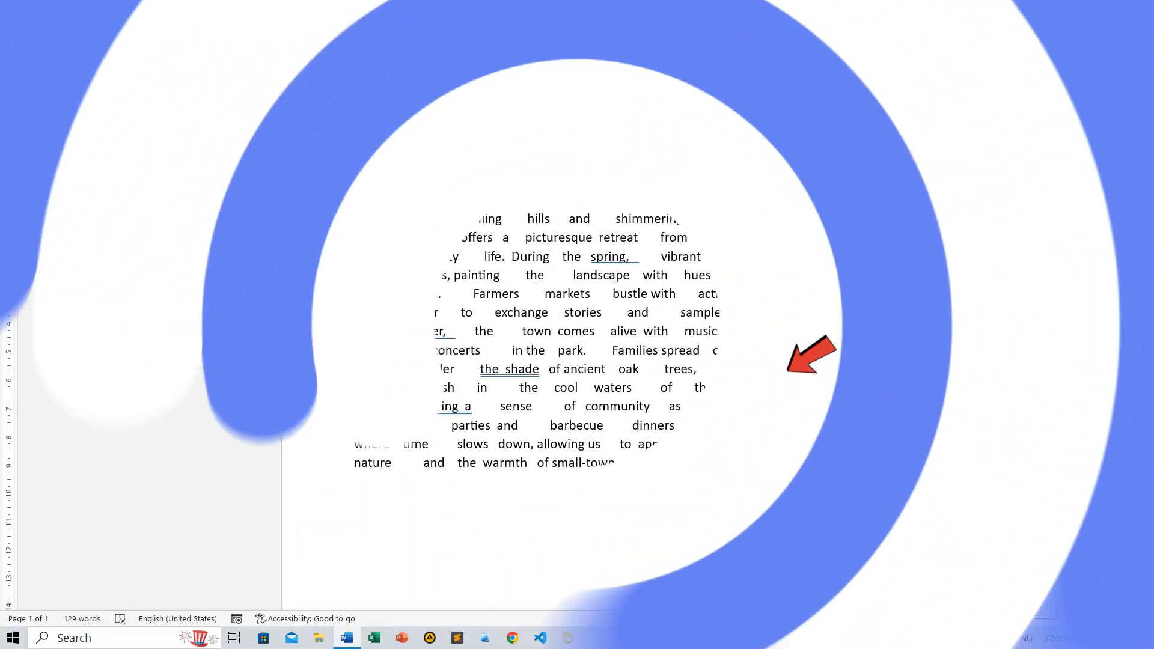
key(ctrl+h)
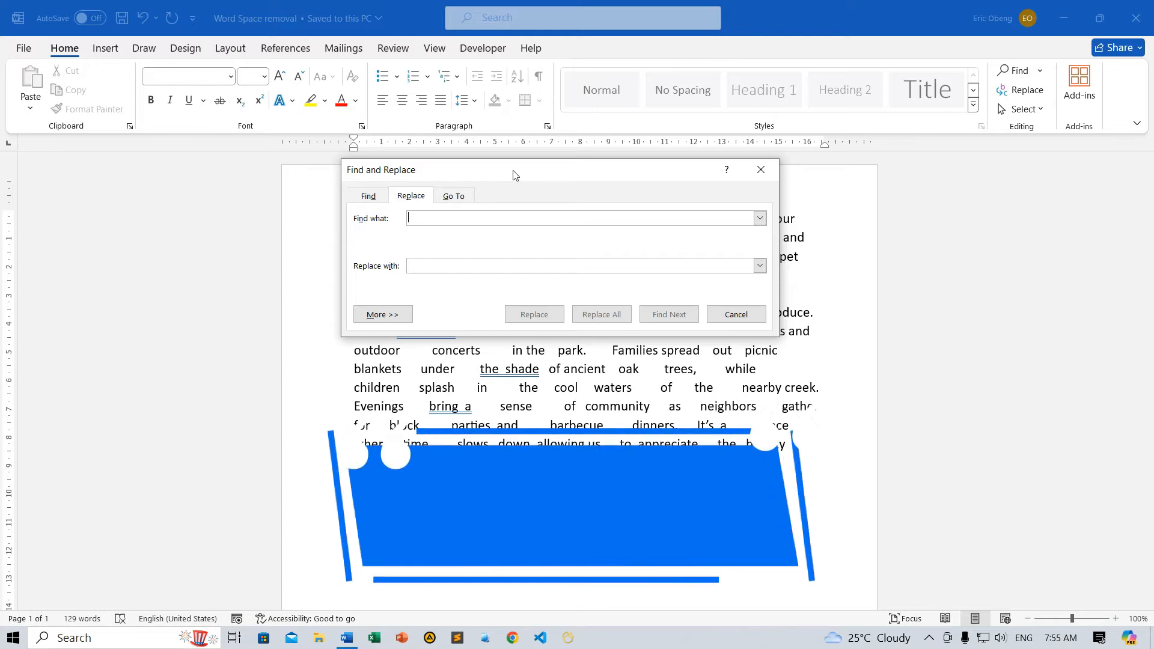
text(()
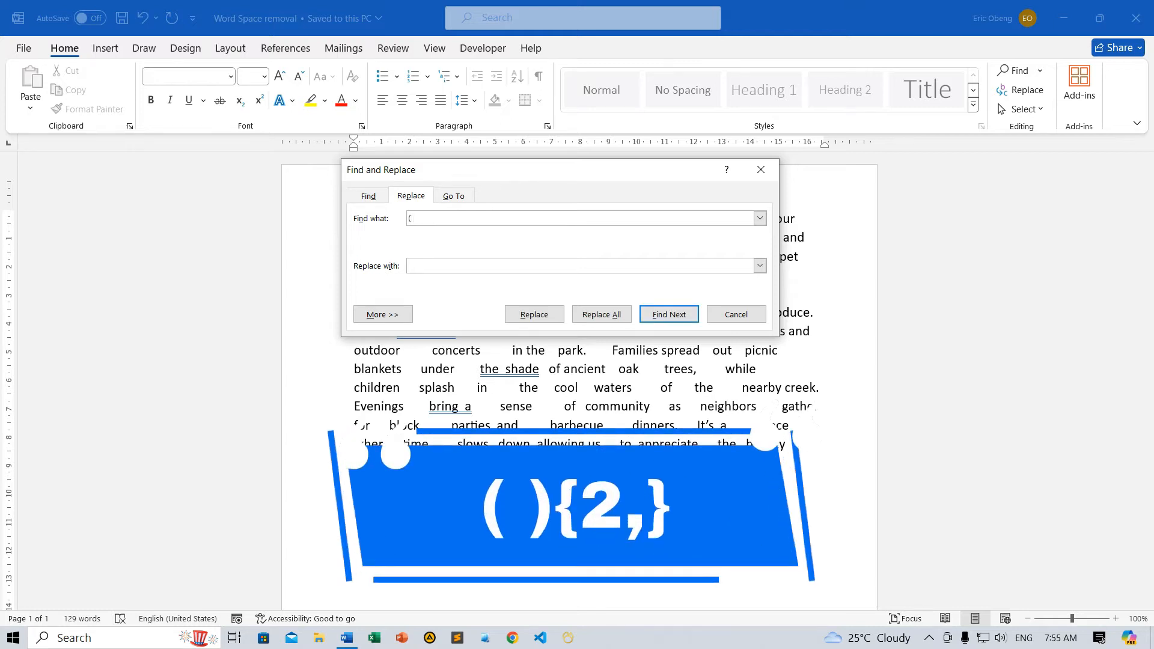
text(){2,)
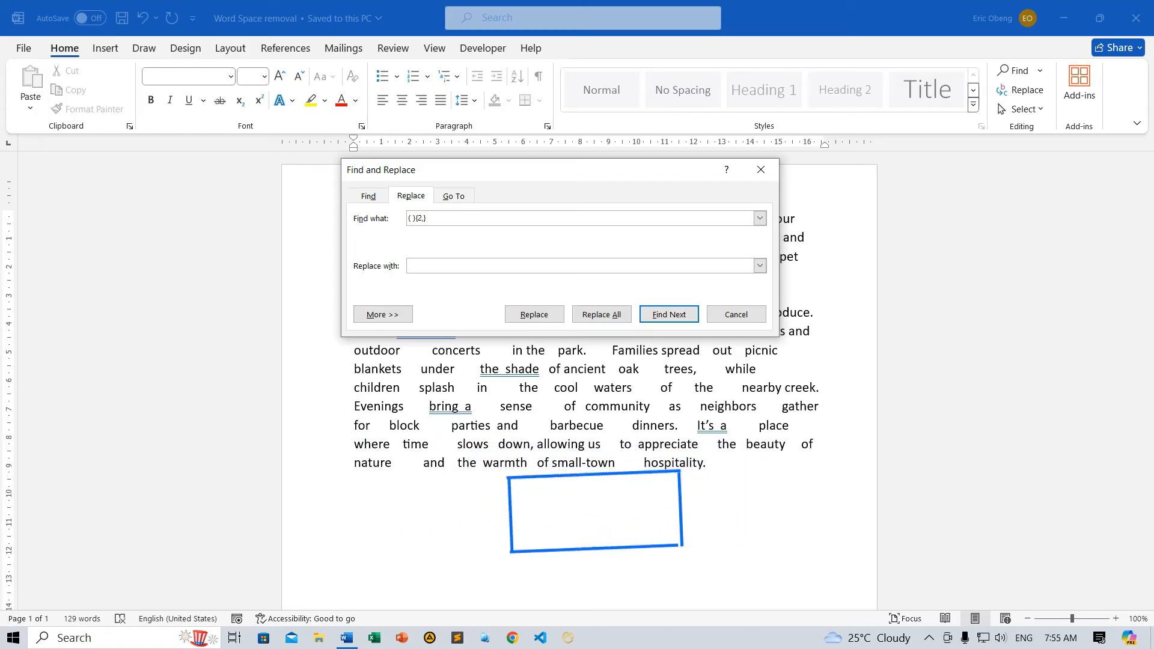
text(\1)
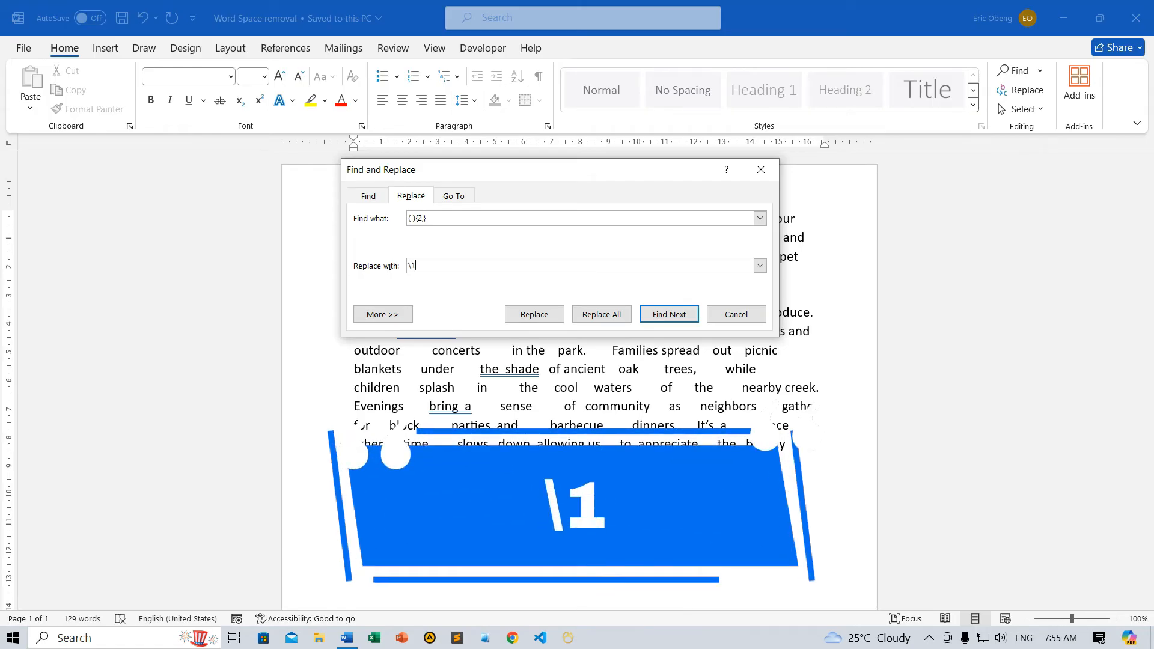
- Enable Use wildcards under More options and drag the dialog left to reveal the paragraph
click(383, 315)
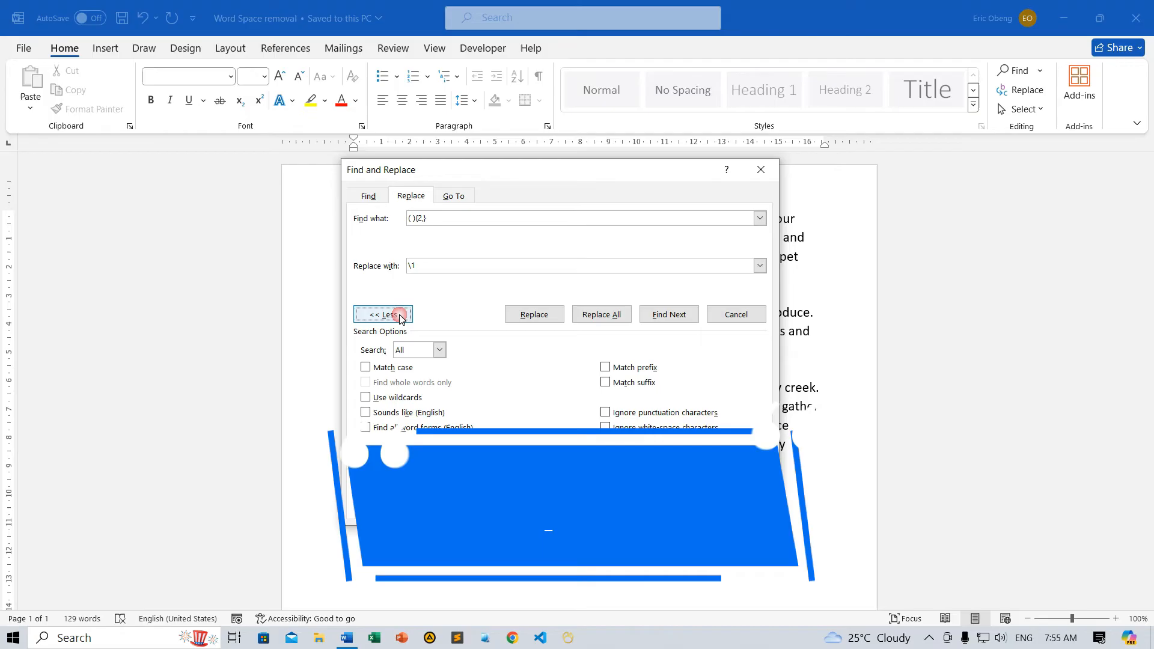
click(383, 314)
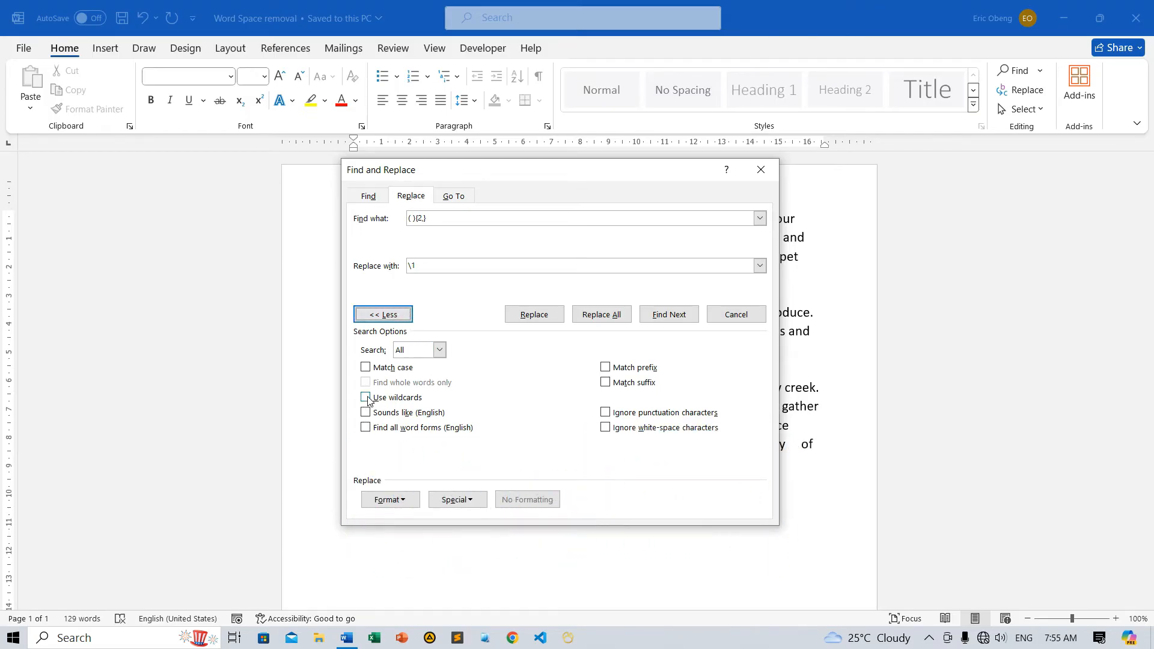
click(365, 397)
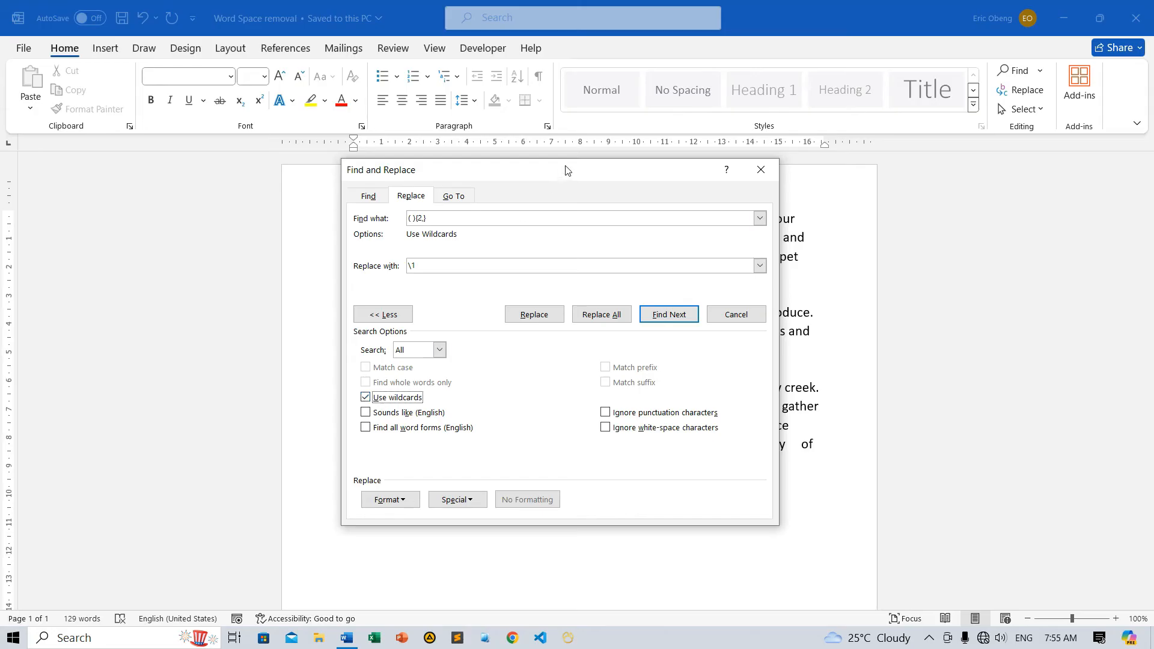
drag(567, 170, 249, 154)
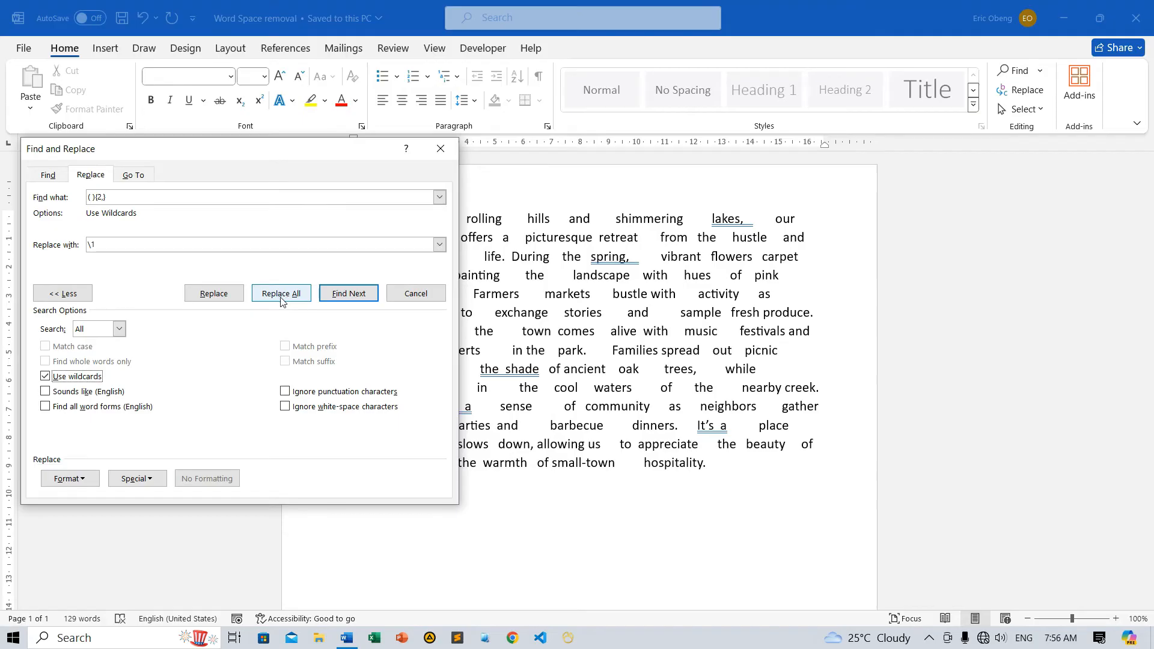
- Replace All, accept the 111 replacements message and close the dialog, leaving single spaces
click(281, 293)
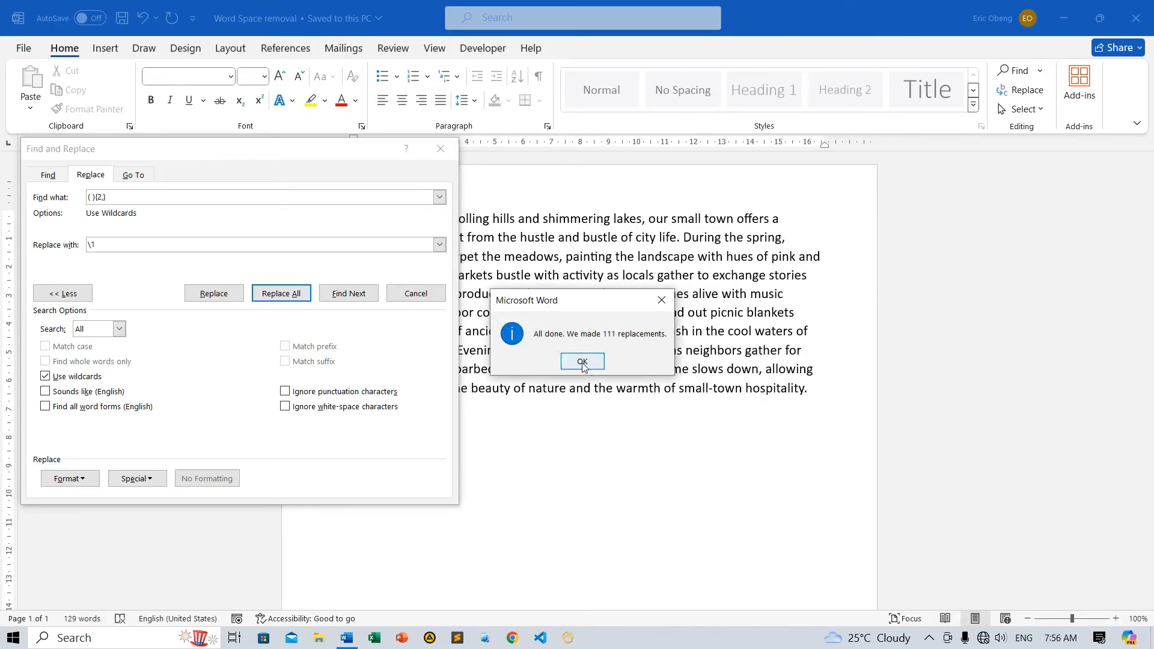
click(581, 362)
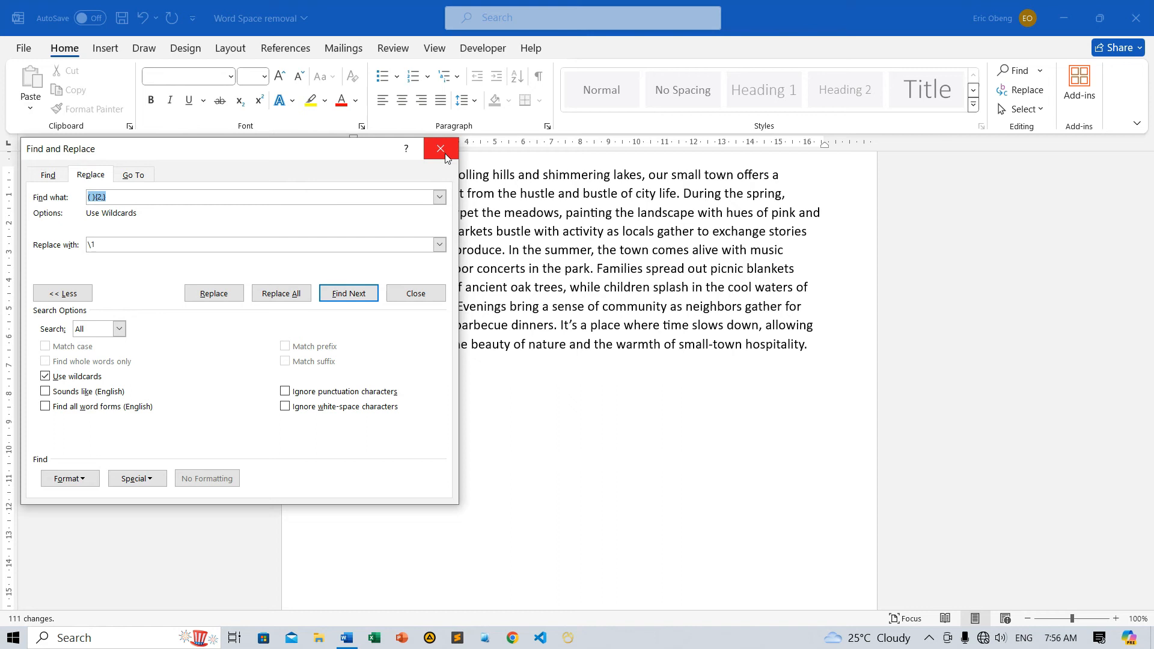
click(440, 149)
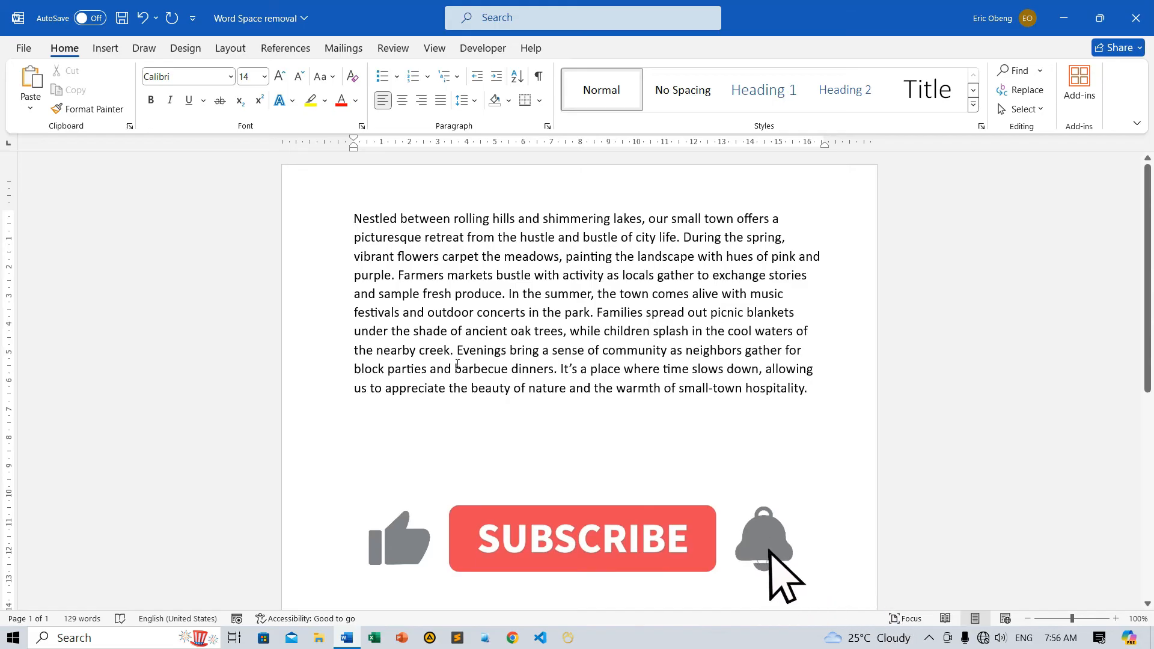
click(581, 539)
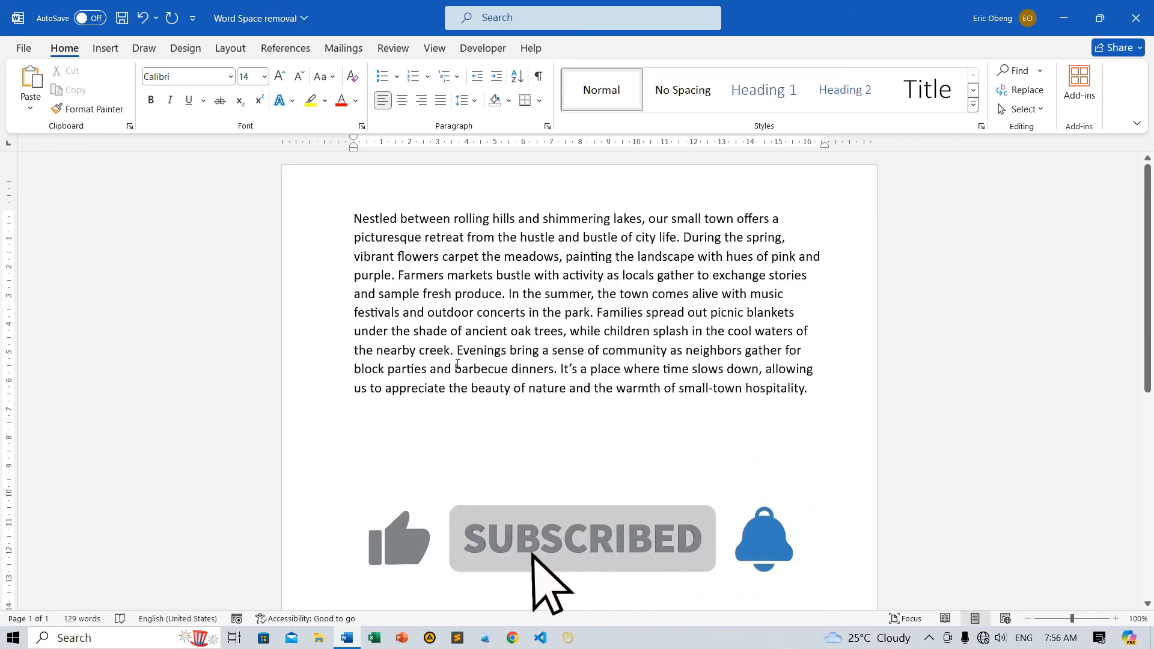